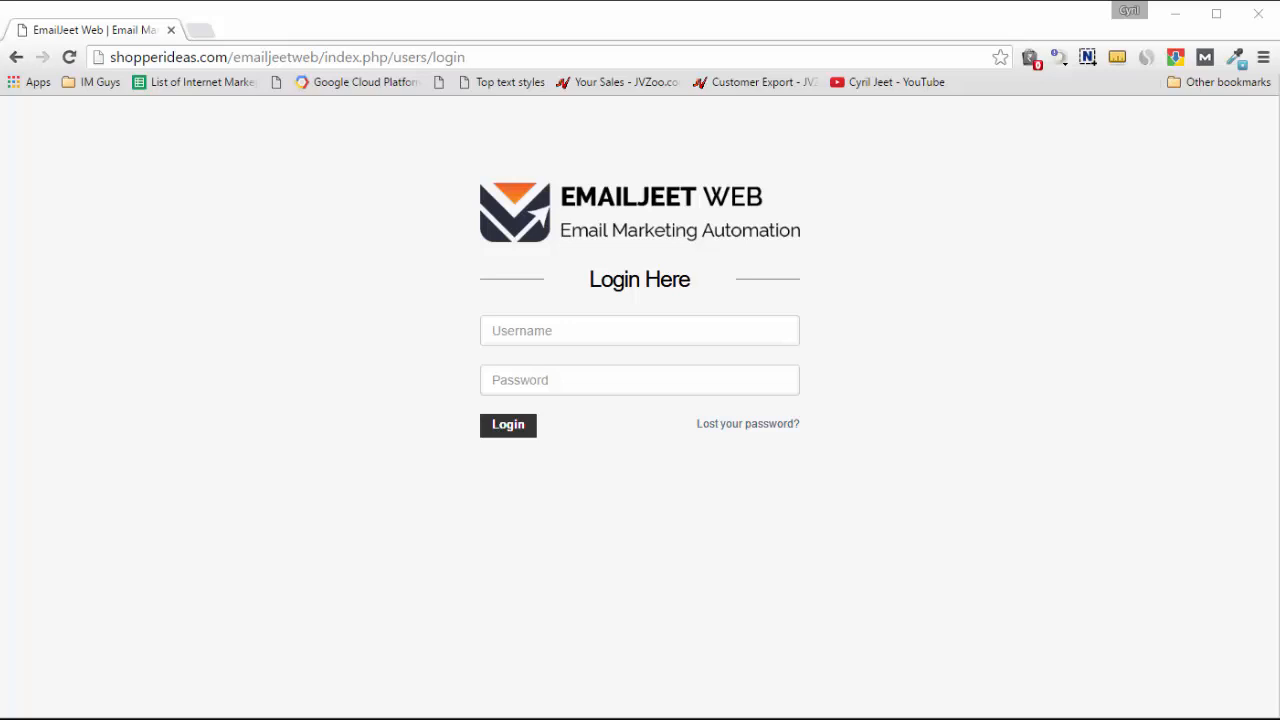
Step: Sign in to the admin area with the entered username and password
type("admin@gmail.com")
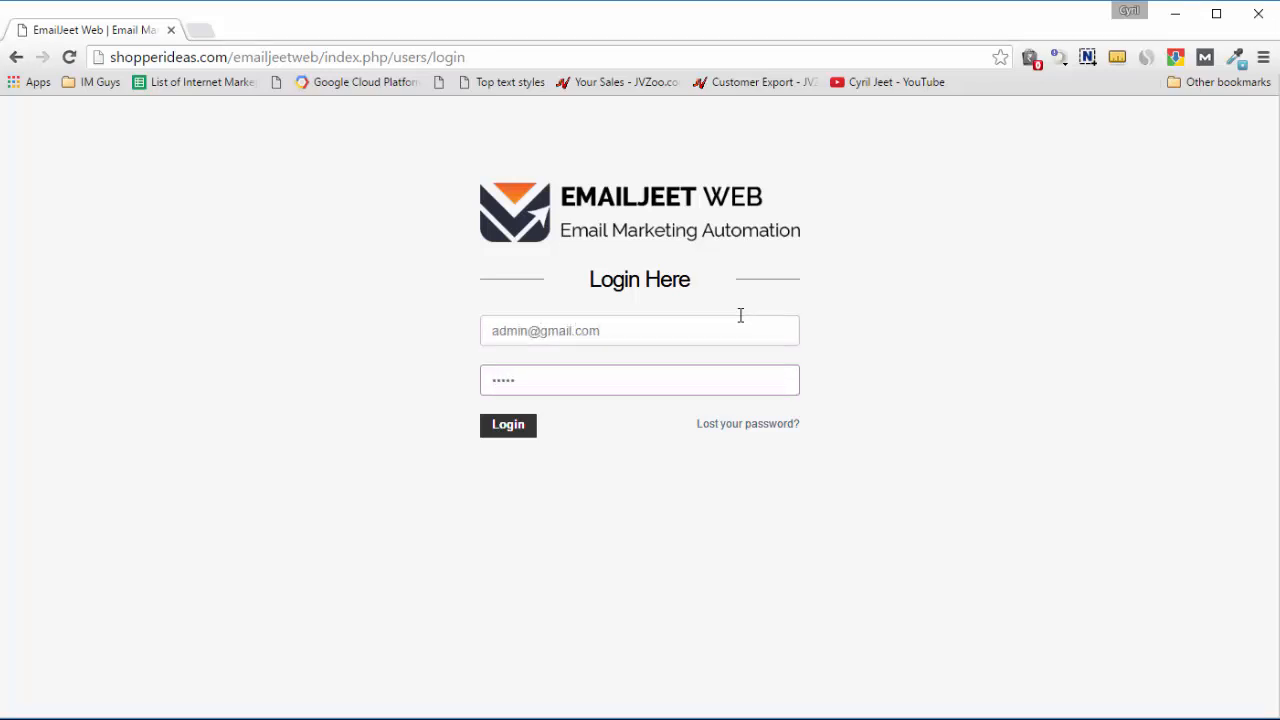
mouse_move(686, 488)
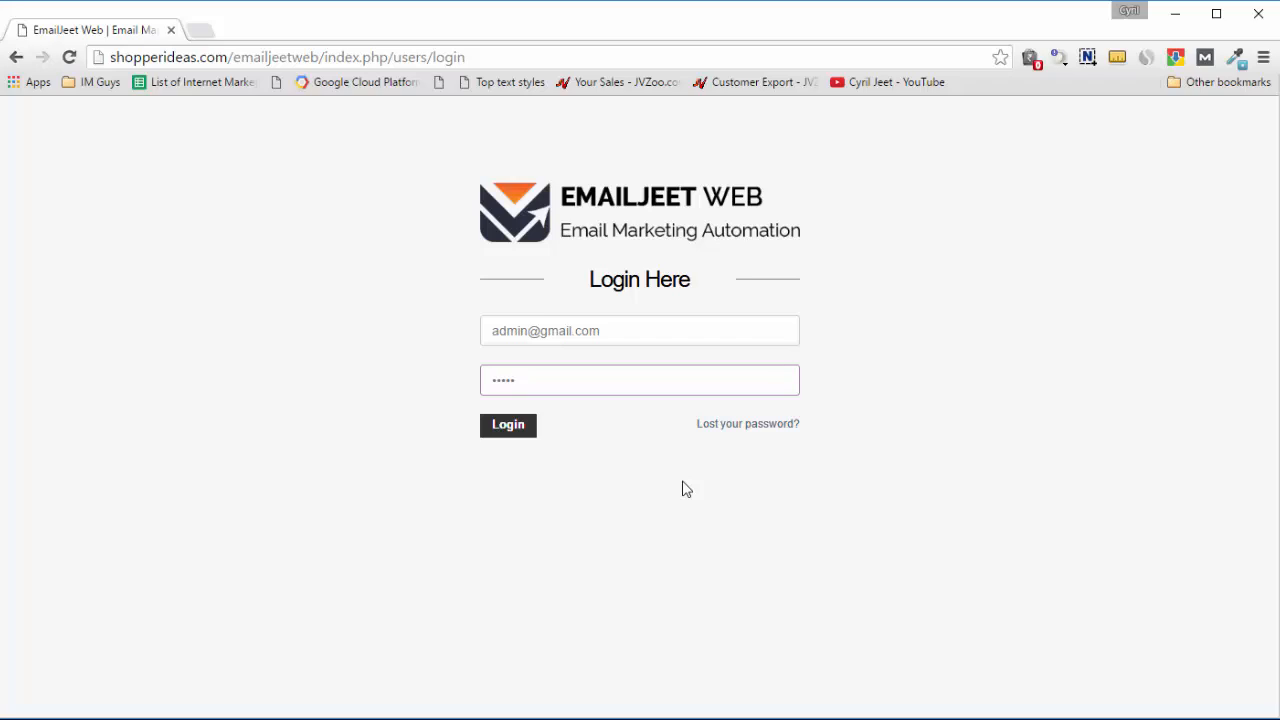
left_click(508, 424)
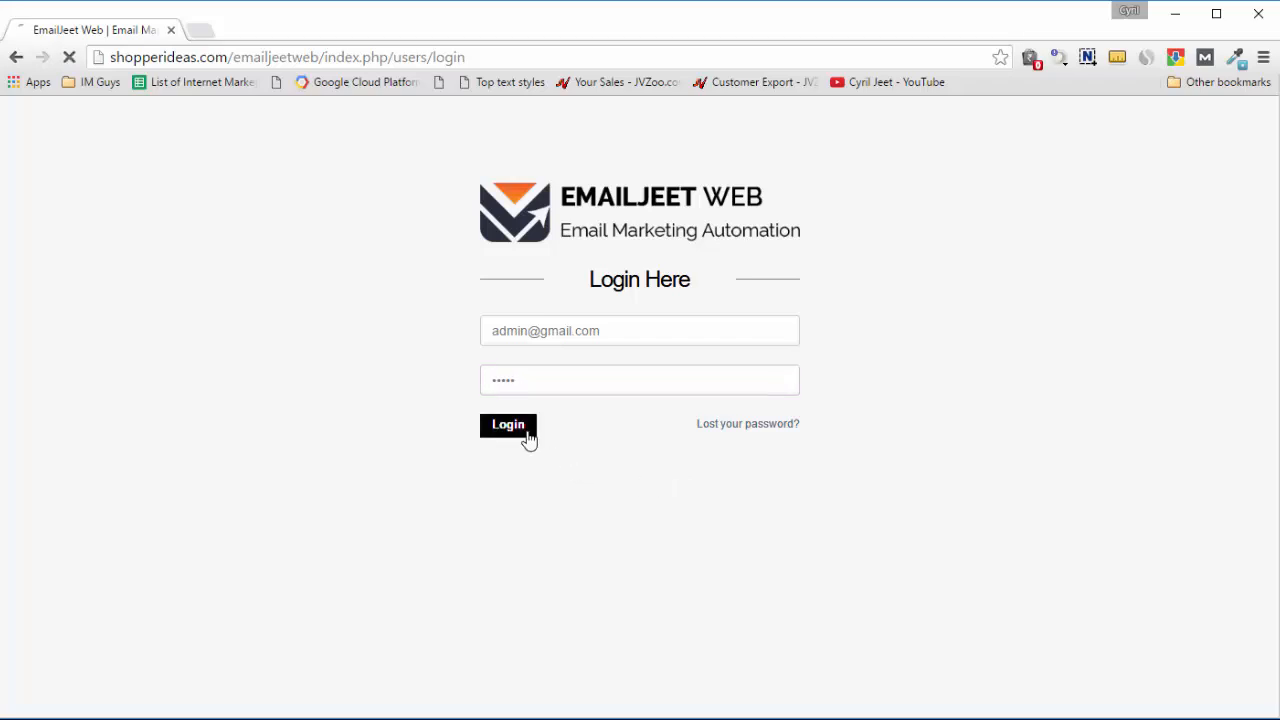
Step: From the dashboard, expand Users and bring up the Add User form
left_click(508, 424)
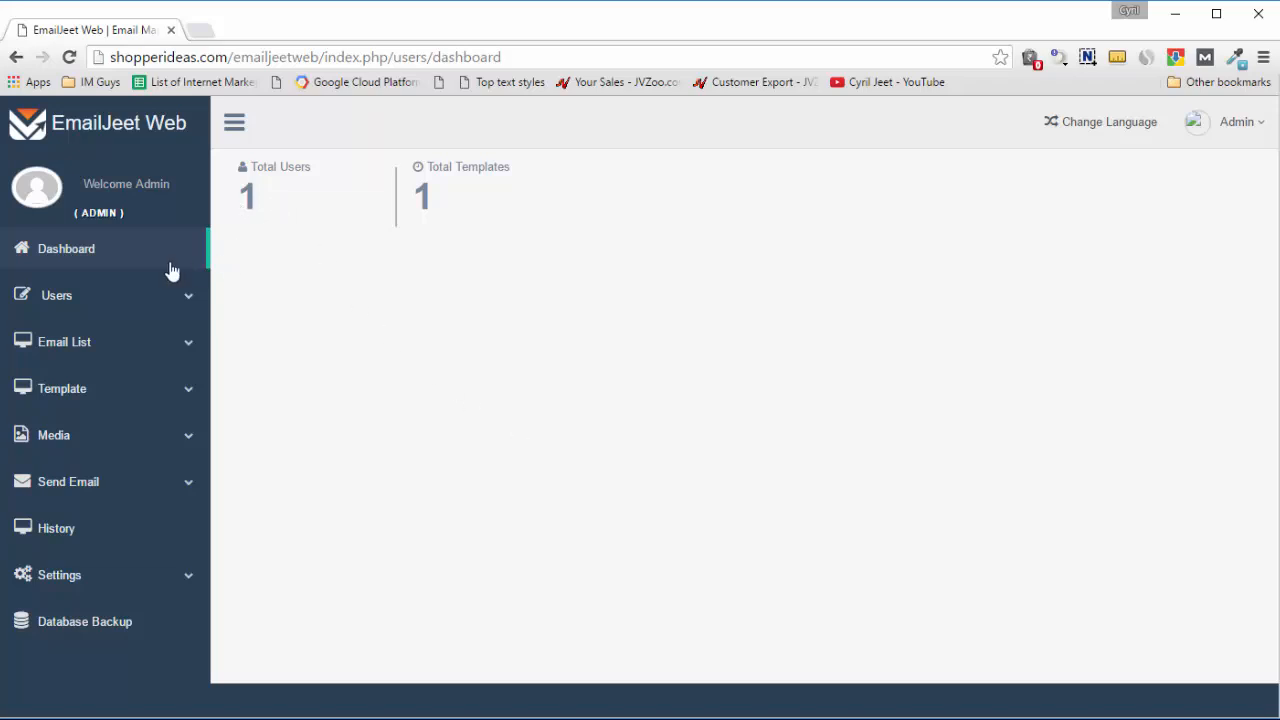
mouse_move(96, 416)
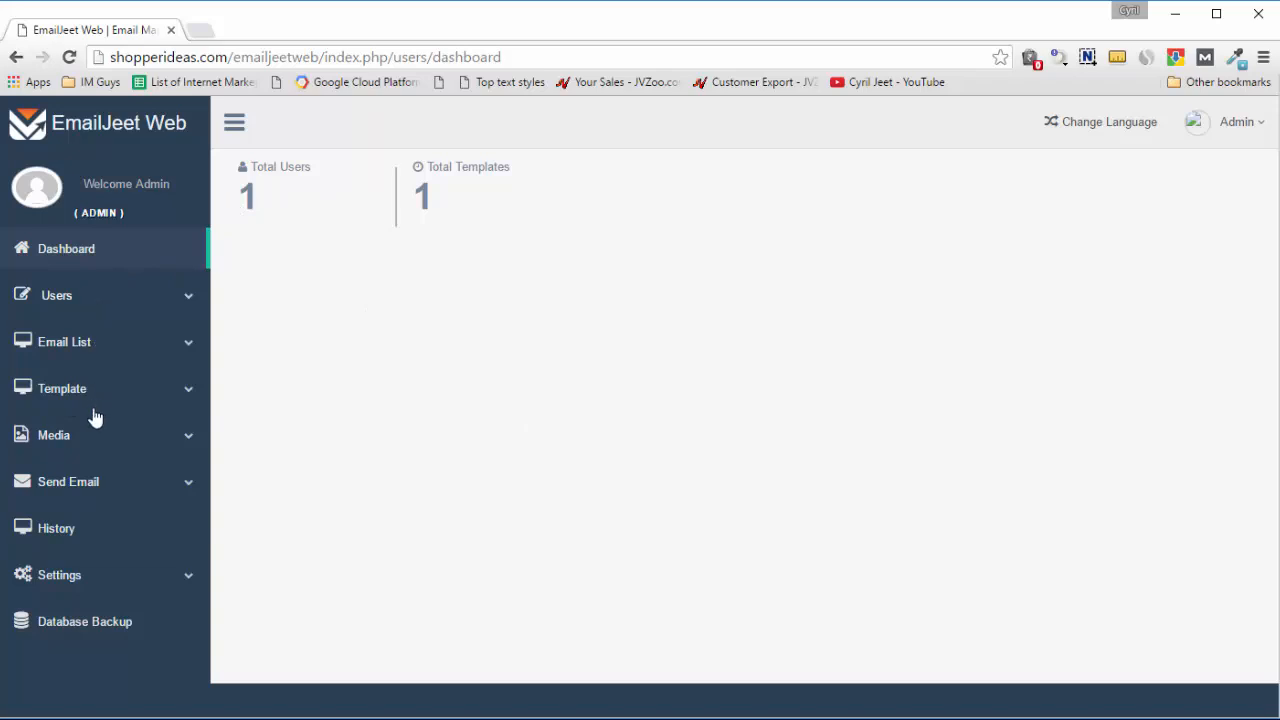
left_click(56, 296)
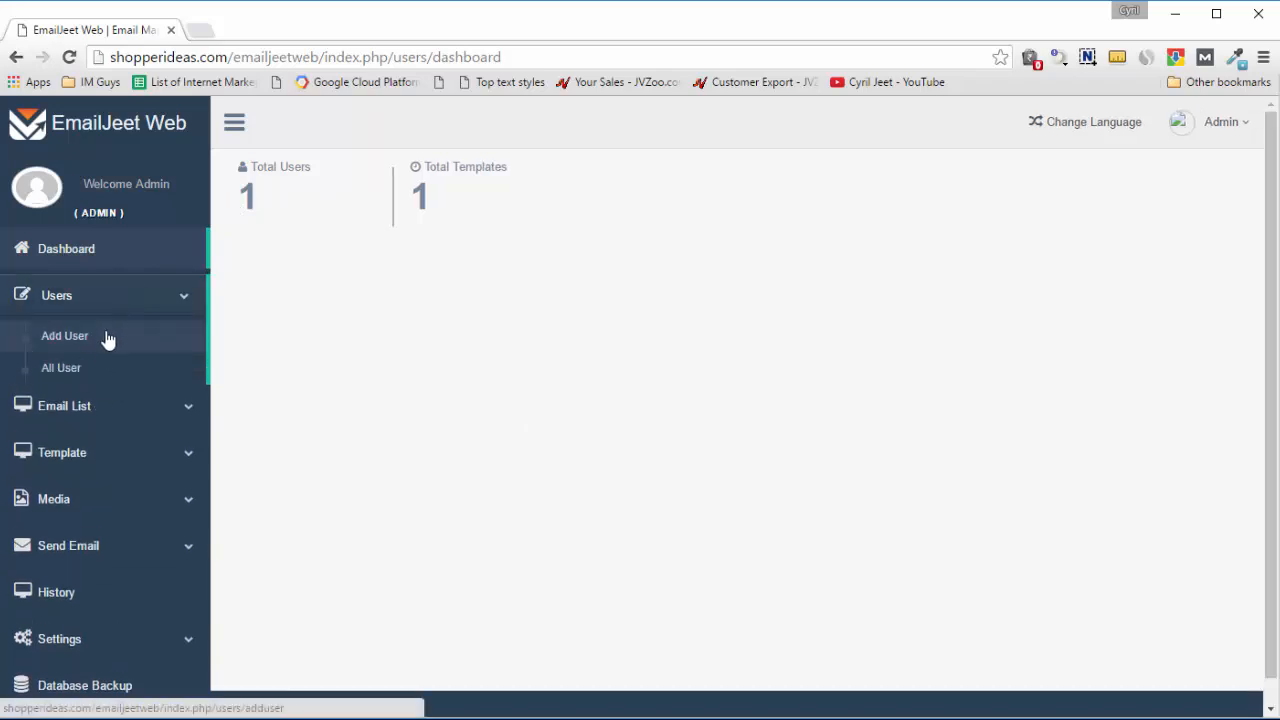
left_click(64, 336)
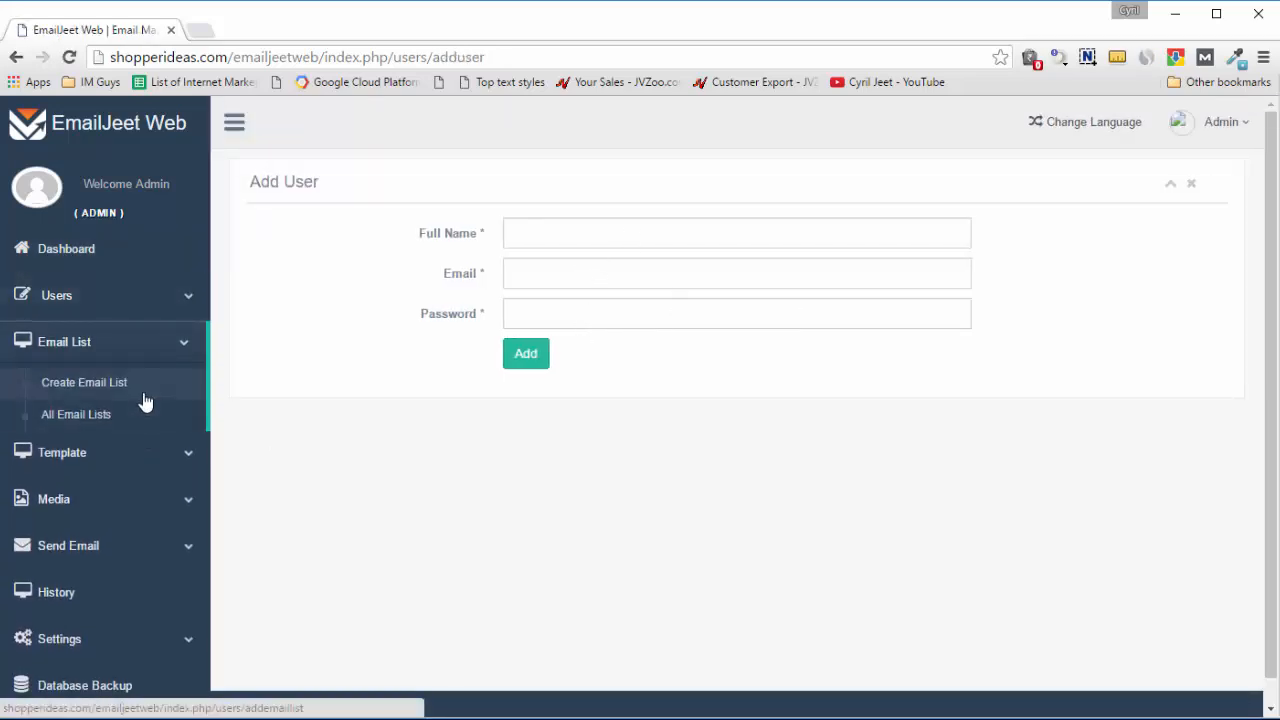
Step: Expand Email List and bring up the empty Add Email List form
left_click(84, 382)
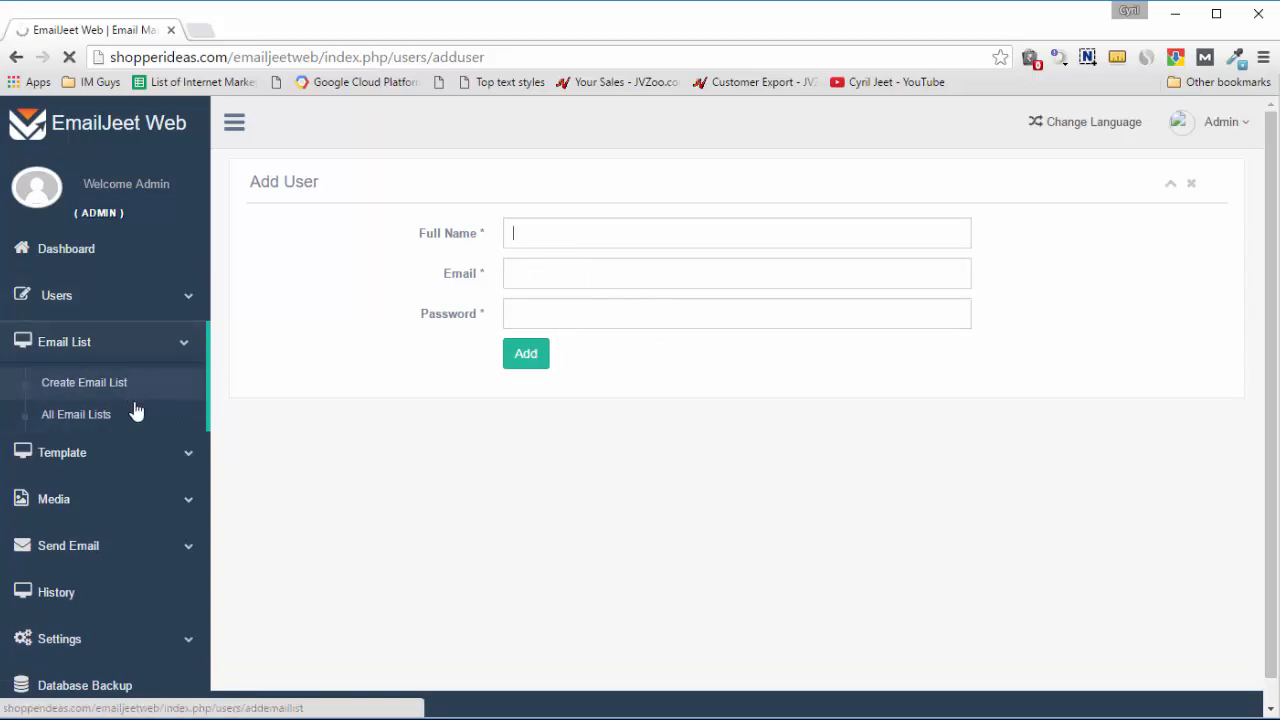
left_click(84, 382)
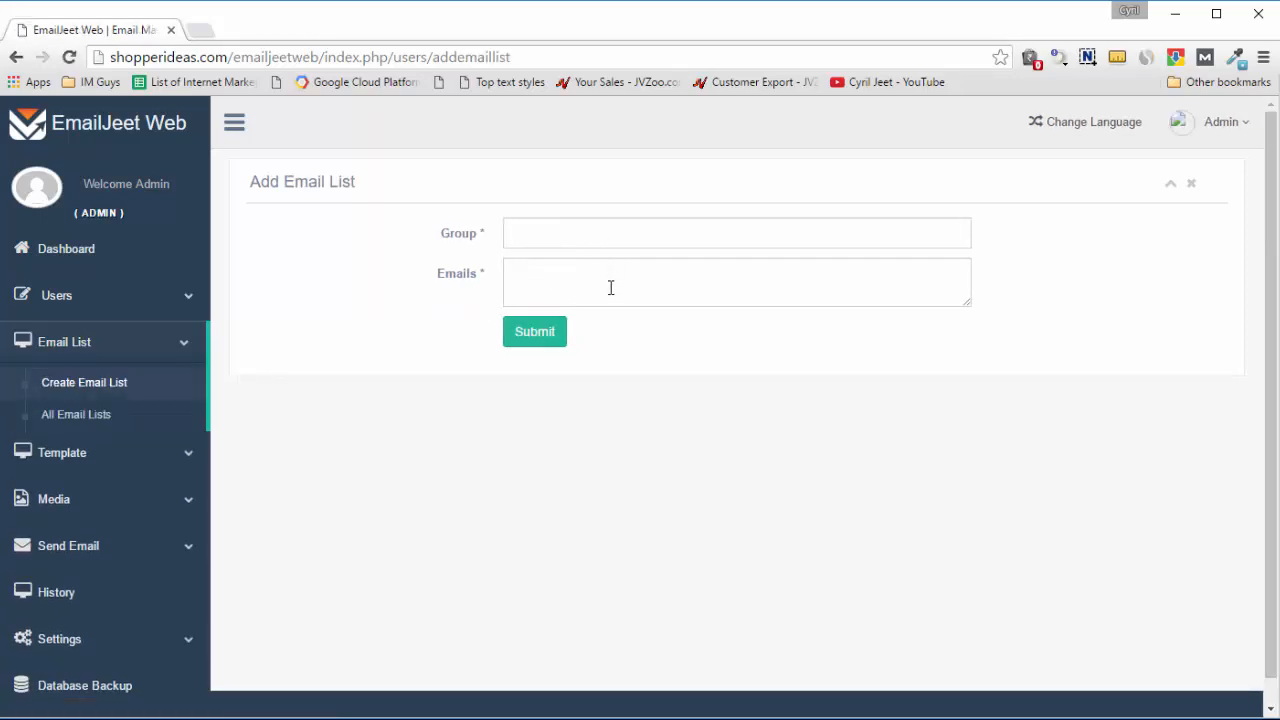
mouse_move(244, 516)
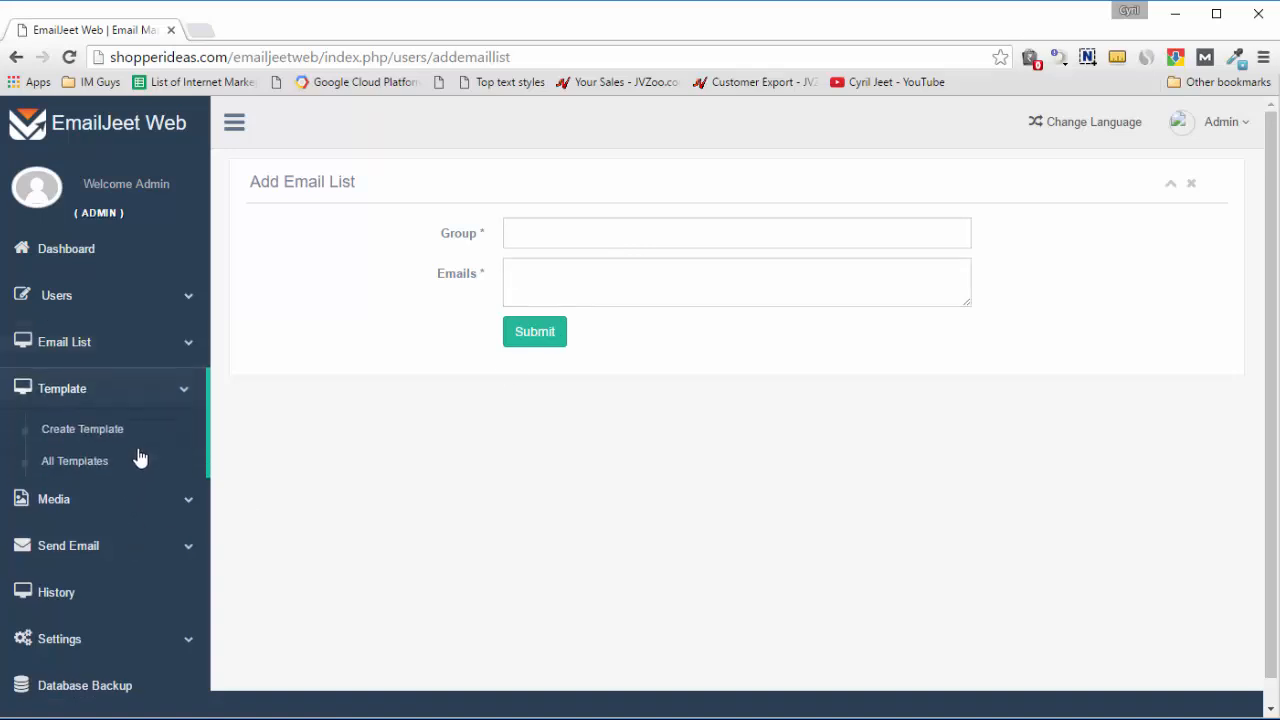
Step: Bring up the empty Add Template form with its rich-text editor
left_click(82, 428)
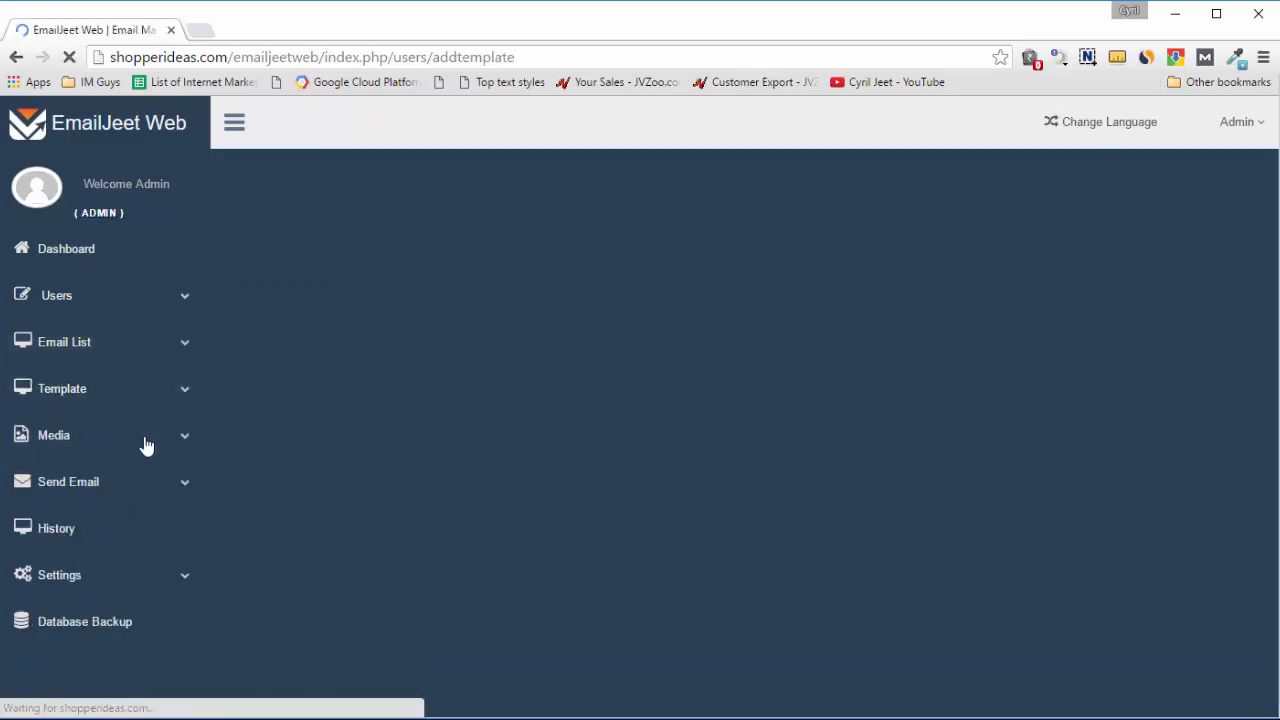
left_click(62, 388)
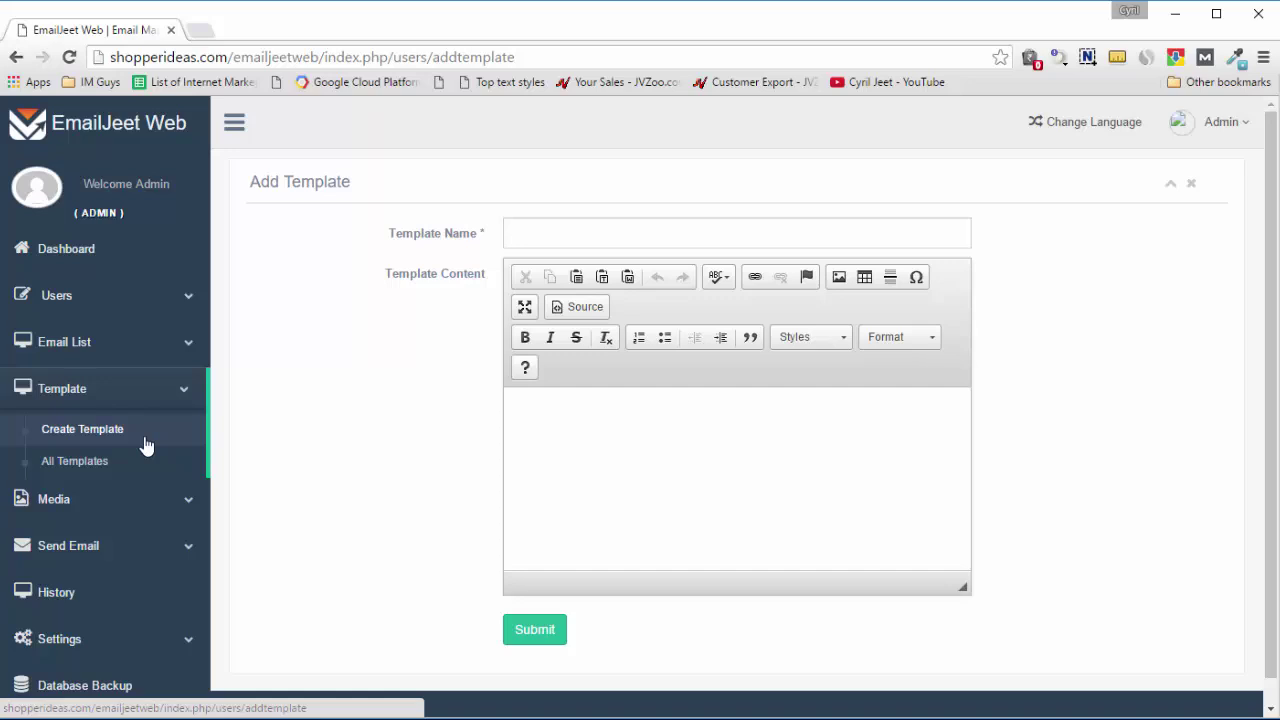
scroll("down", 3)
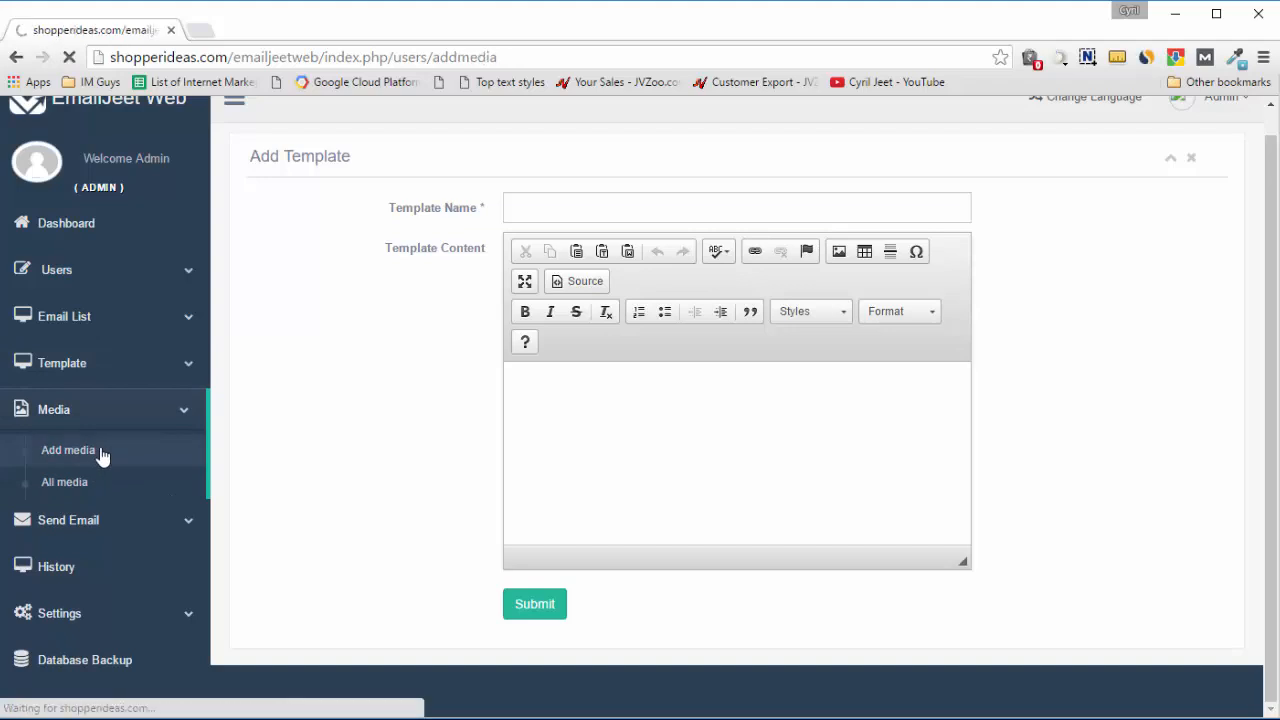
Step: Expand Media and bring up the empty Add Media upload form
left_click(68, 450)
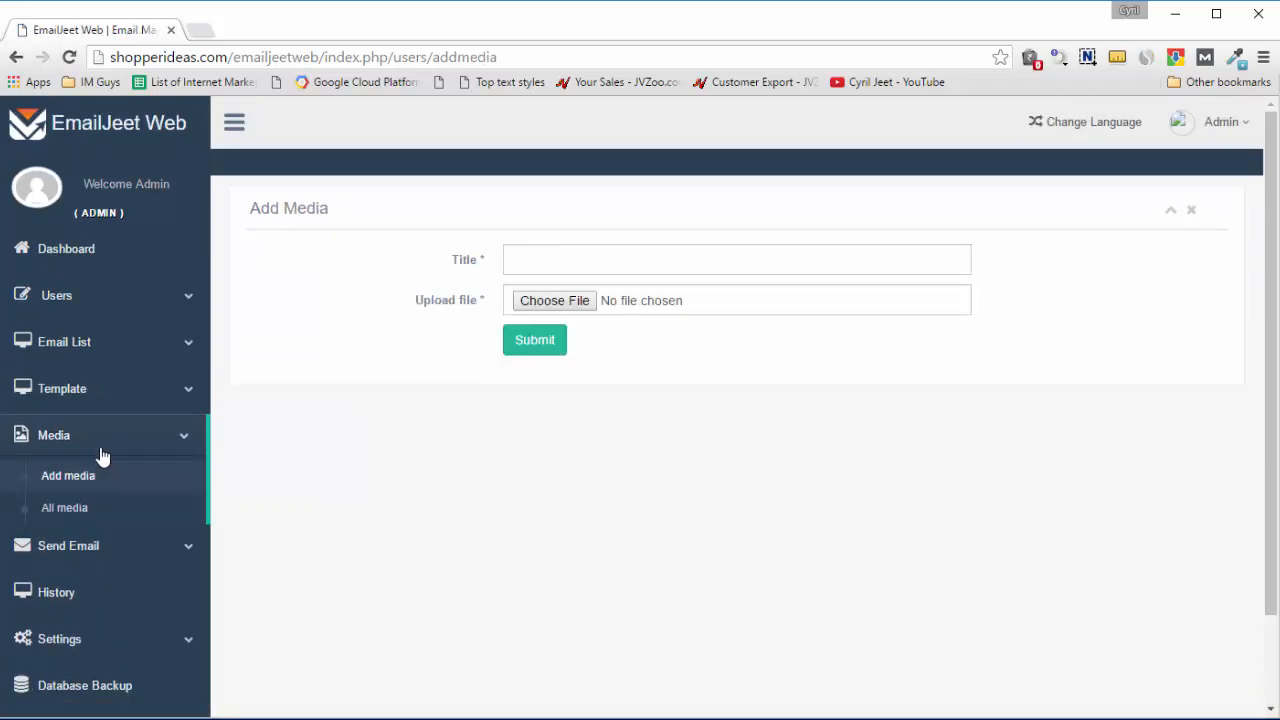
left_click(68, 480)
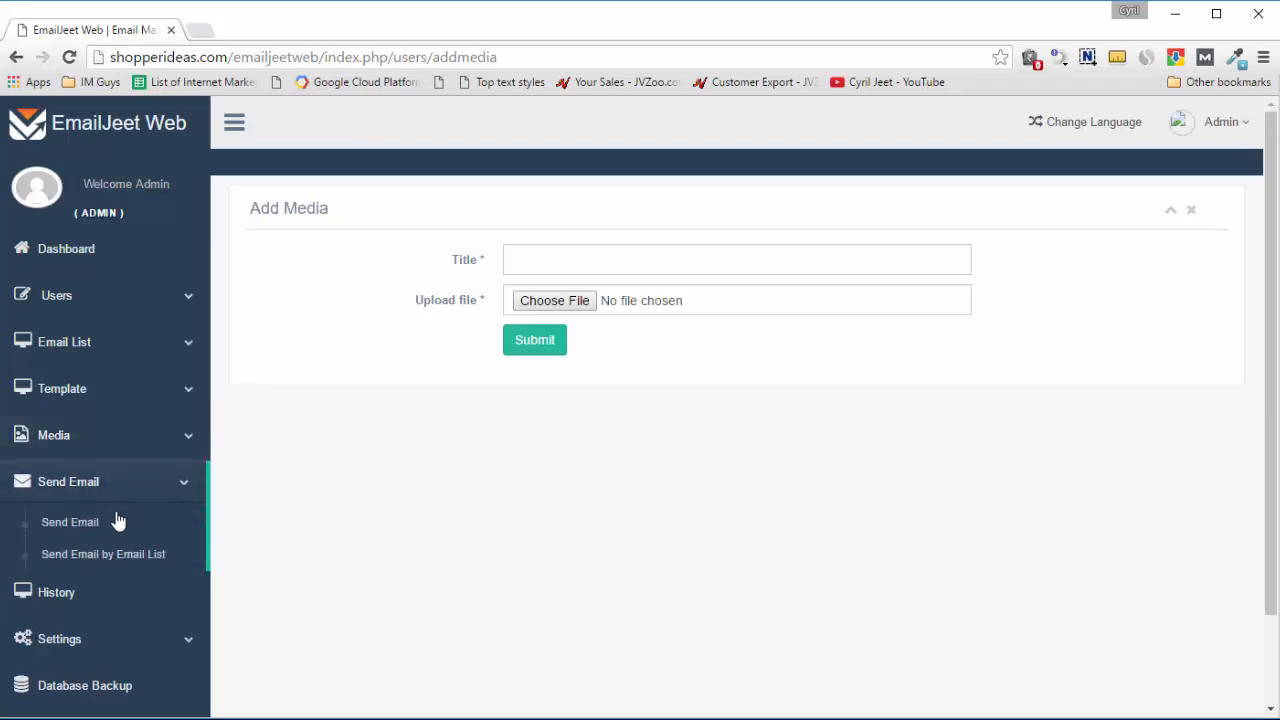
Step: View the Send Email by Email List form, then return to Send Email for individual addresses
left_click(68, 522)
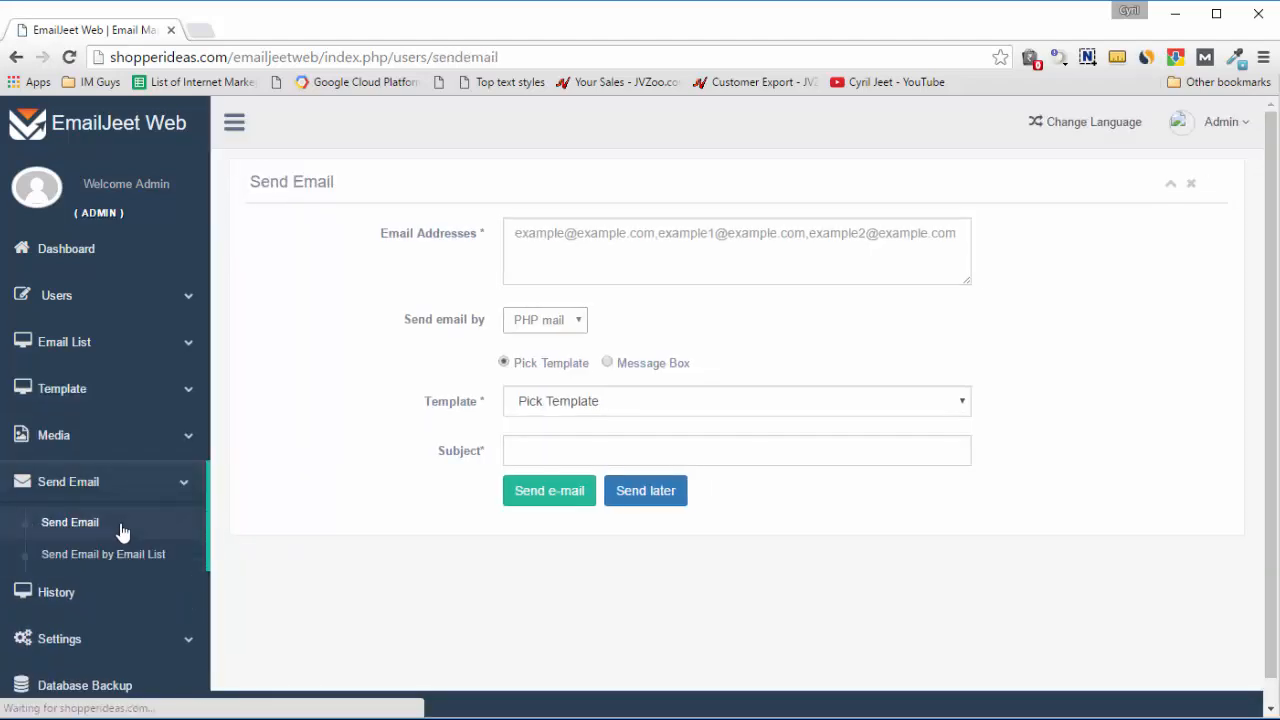
mouse_move(396, 492)
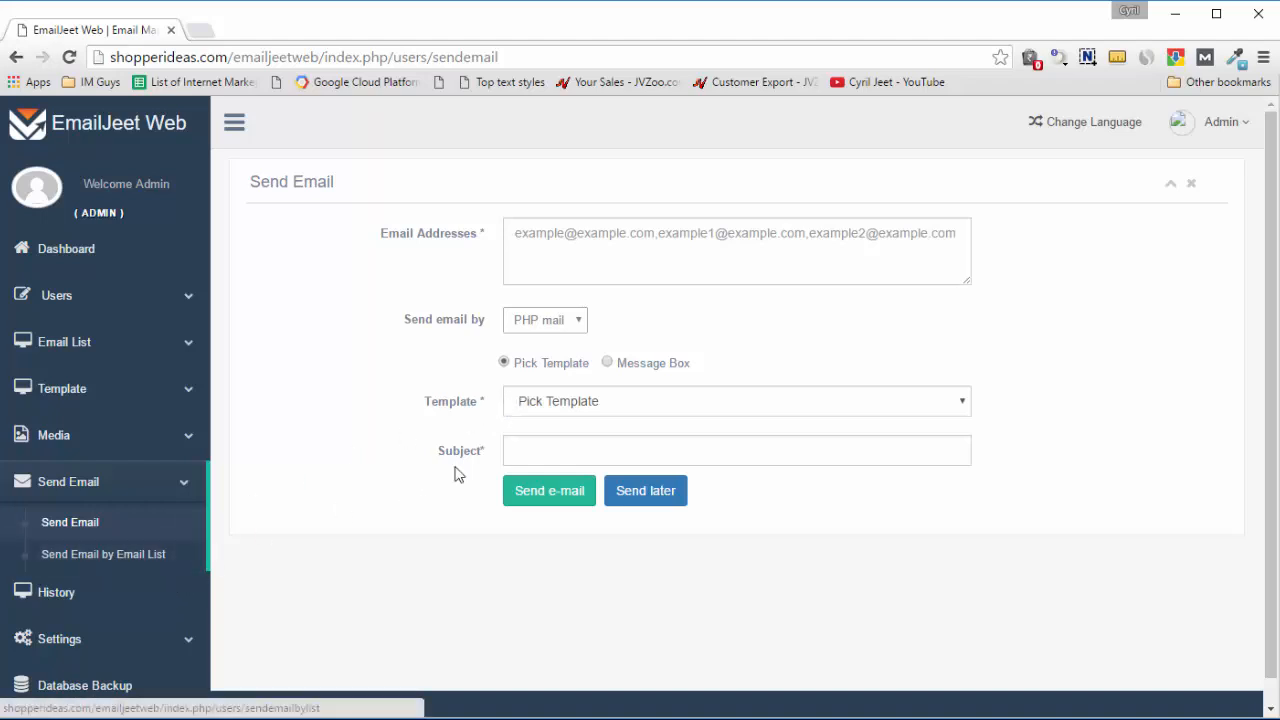
left_click(102, 554)
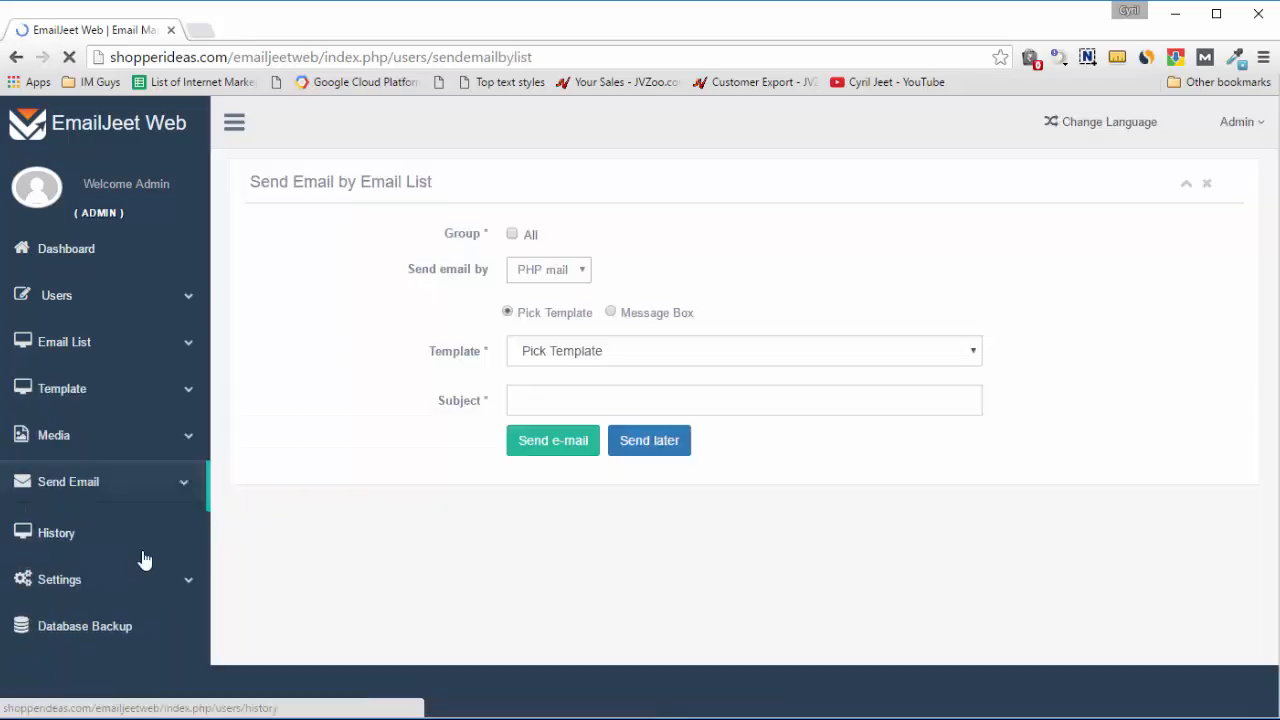
left_click(68, 480)
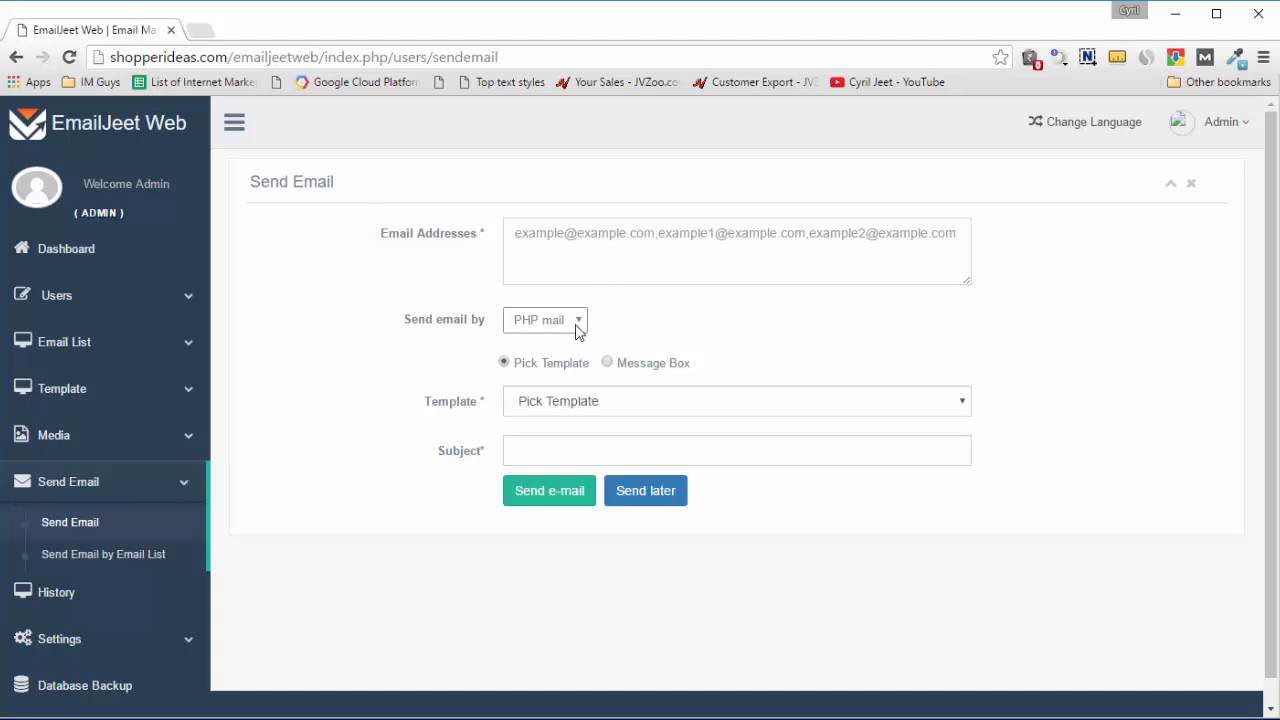
left_click(544, 320)
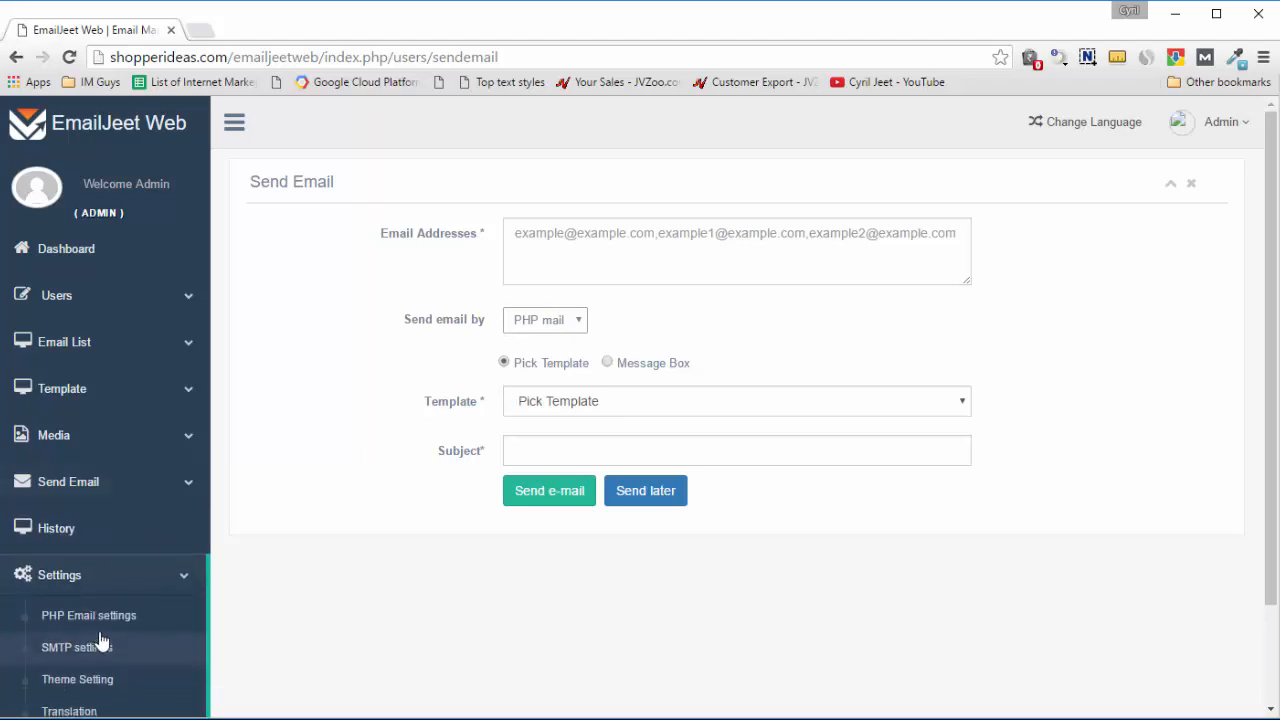
left_click(76, 646)
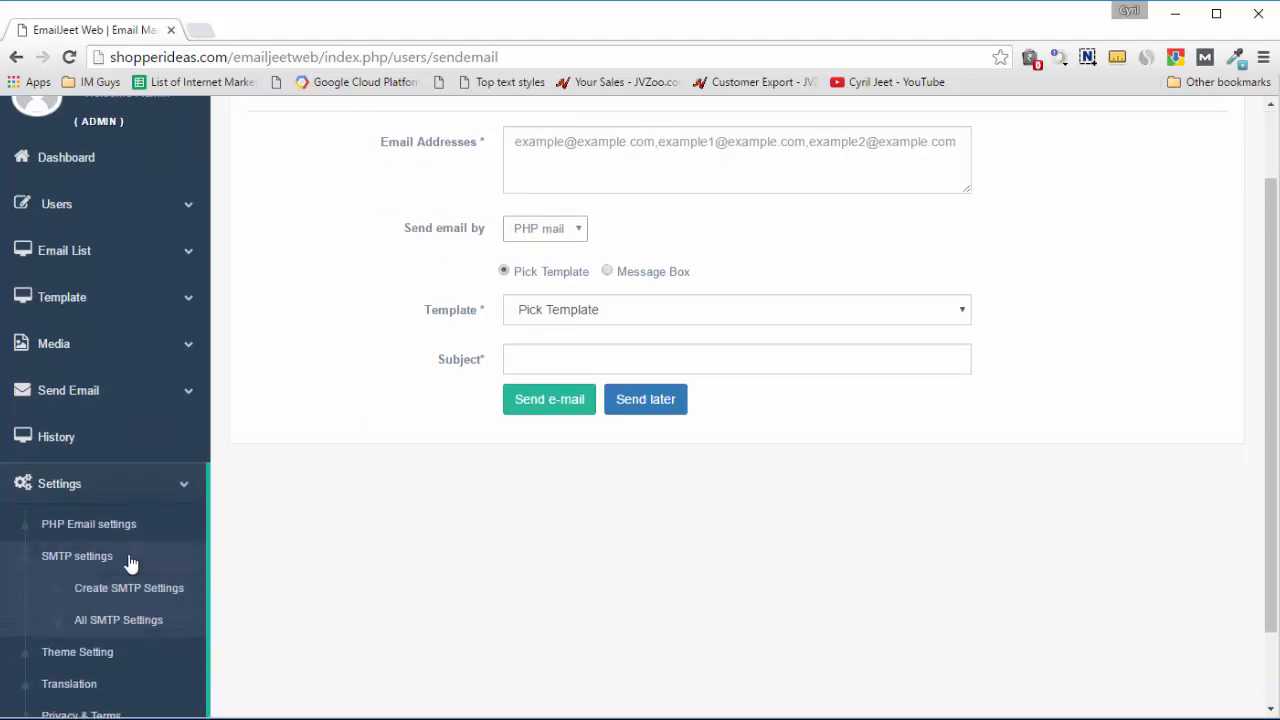
left_click(116, 620)
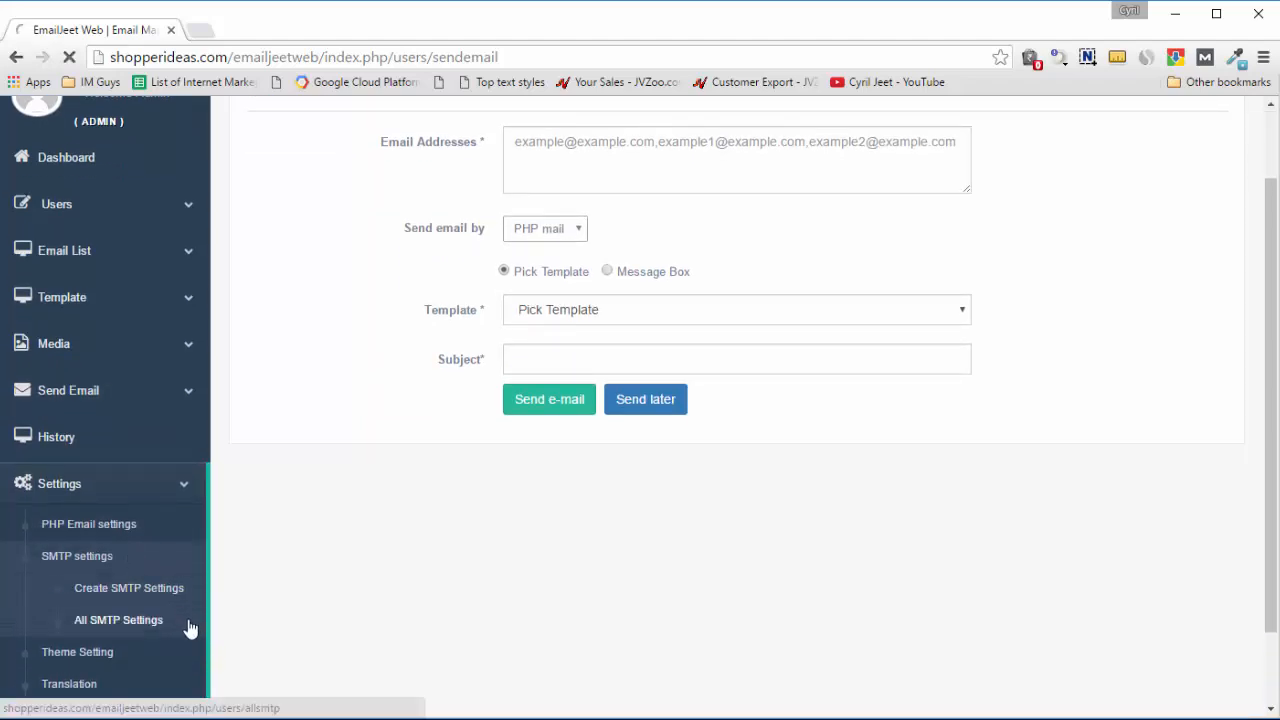
left_click(118, 620)
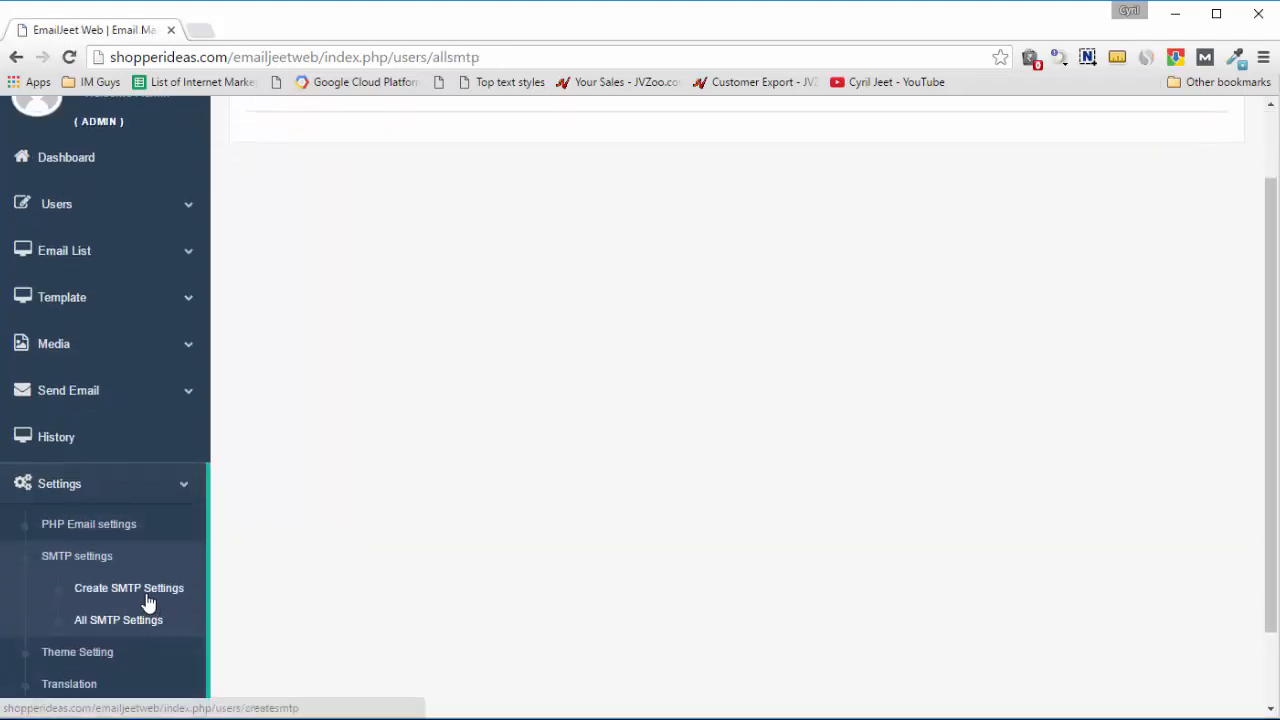
left_click(128, 588)
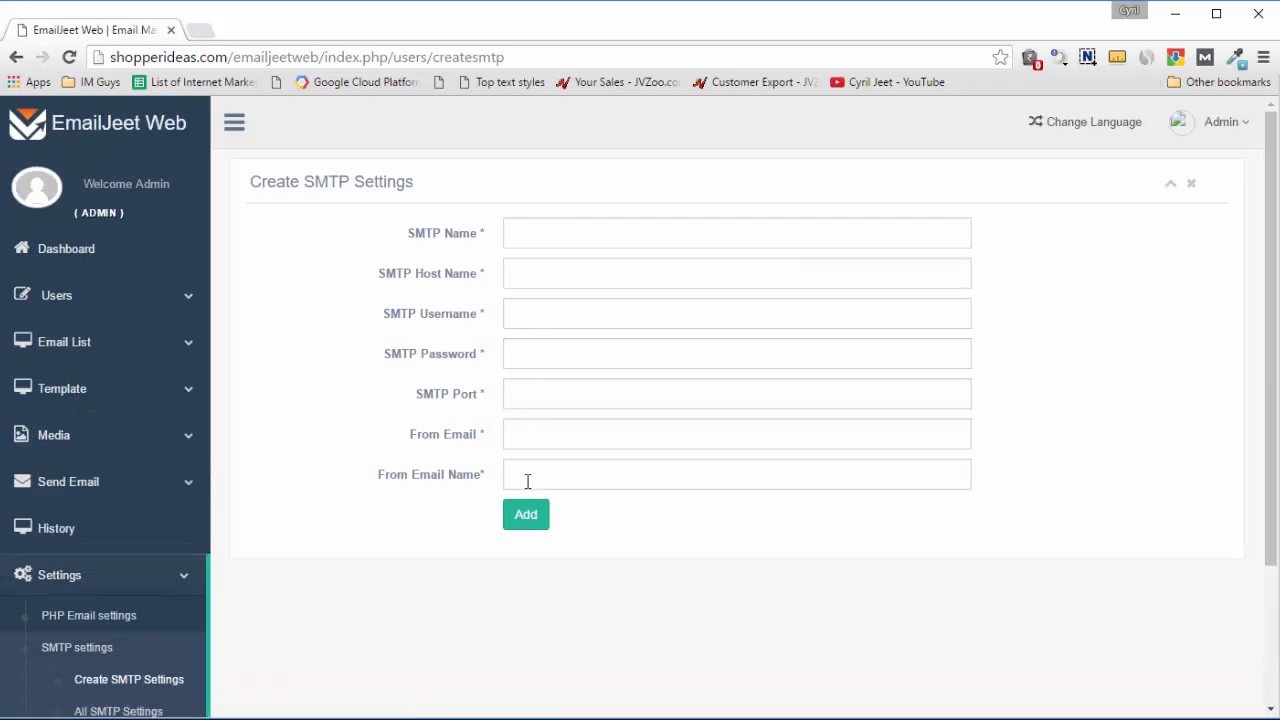
mouse_move(100, 488)
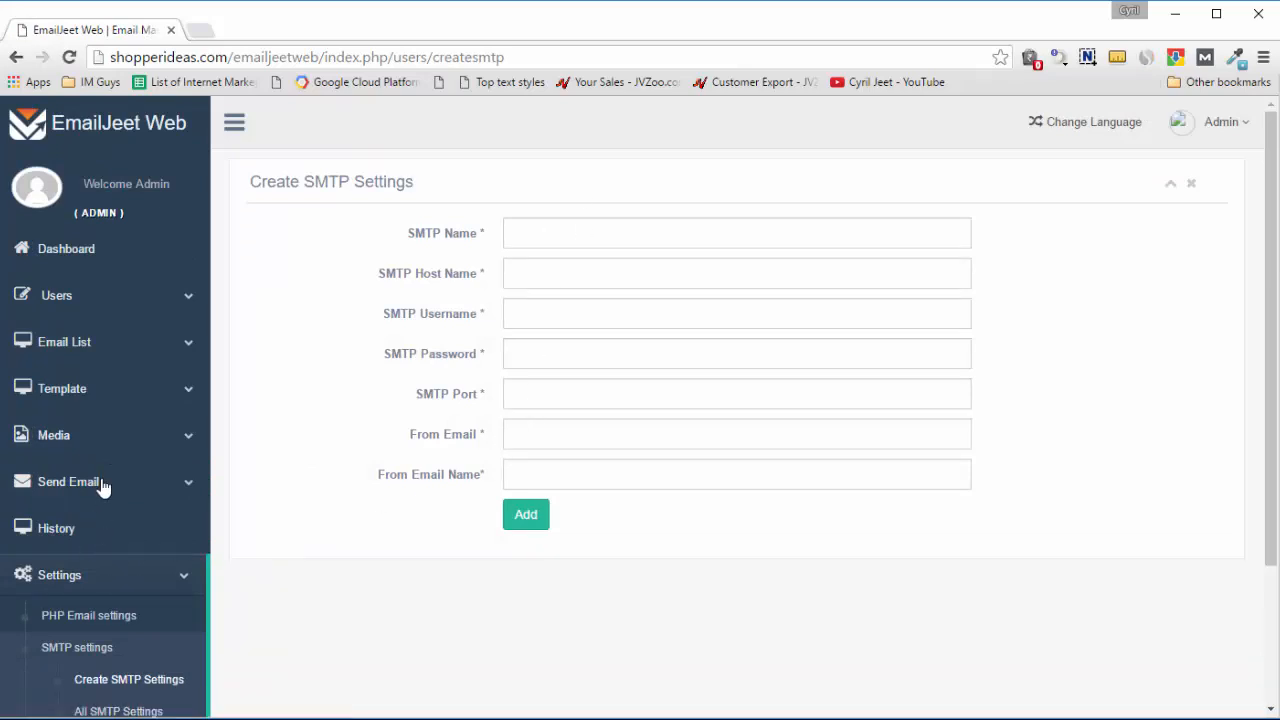
left_click(68, 480)
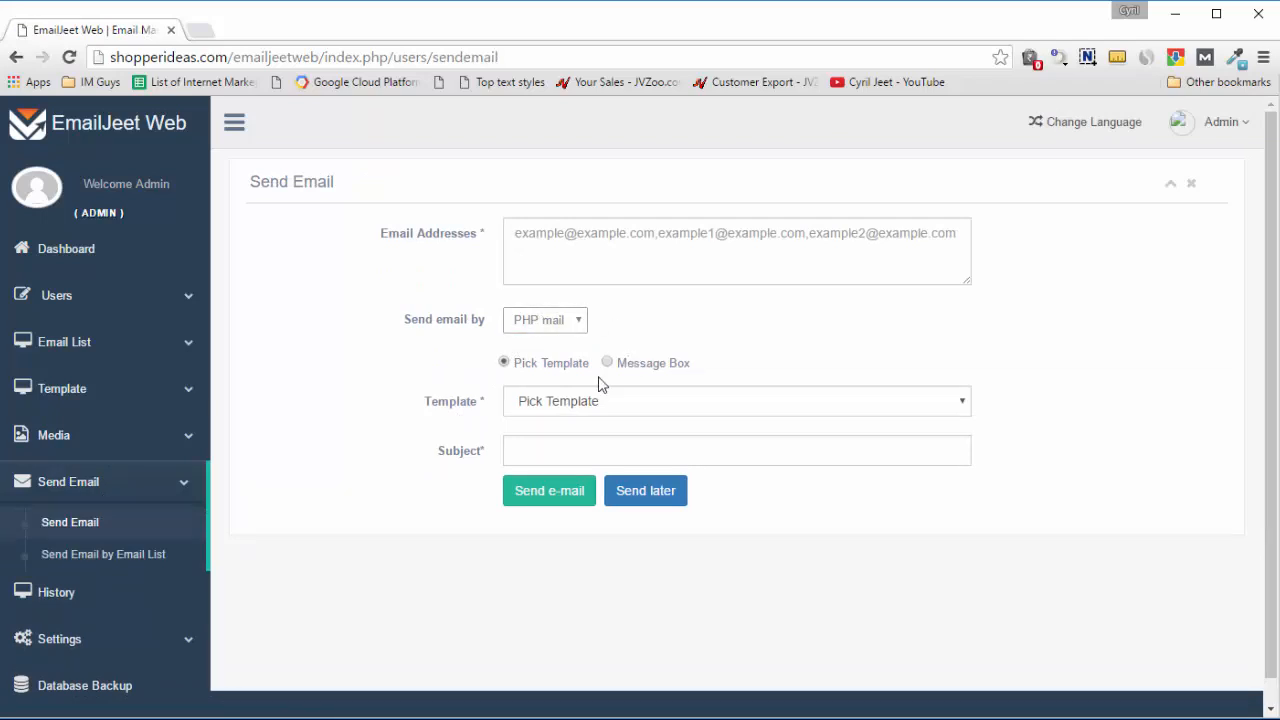
Step: Choose Message Box so the message is composed in the rich-text editor
left_click(736, 400)
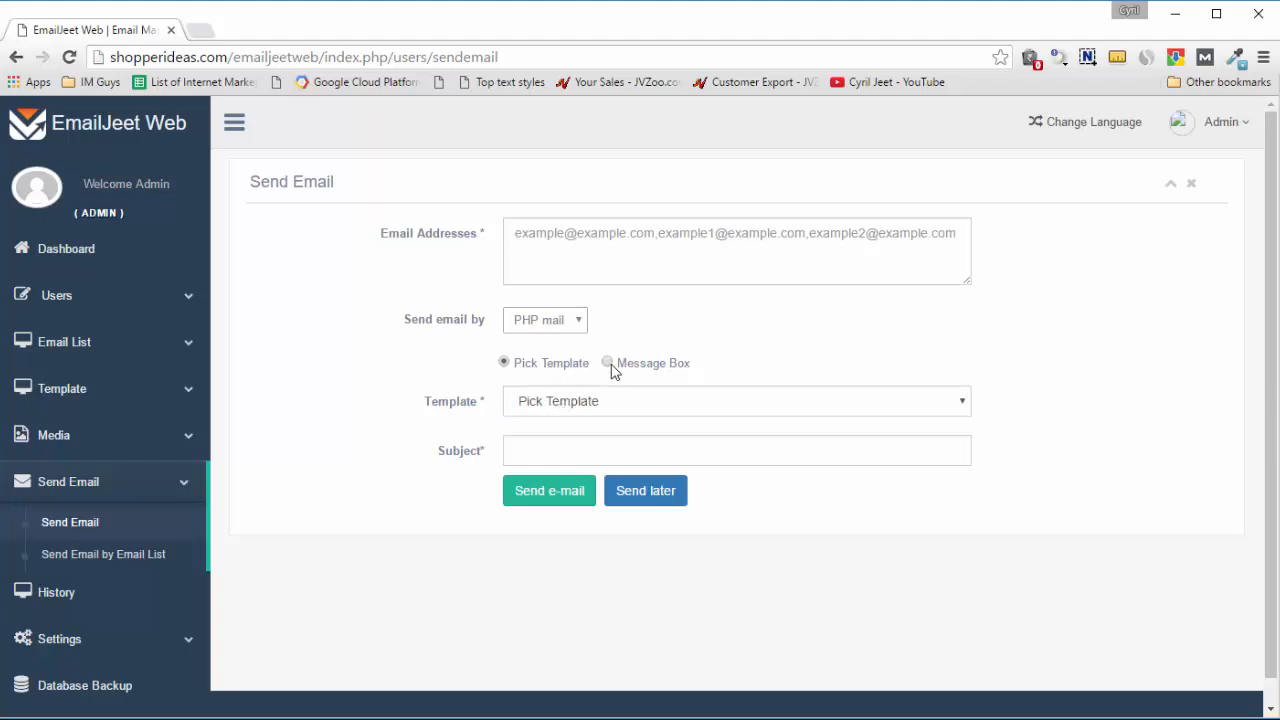
left_click(606, 364)
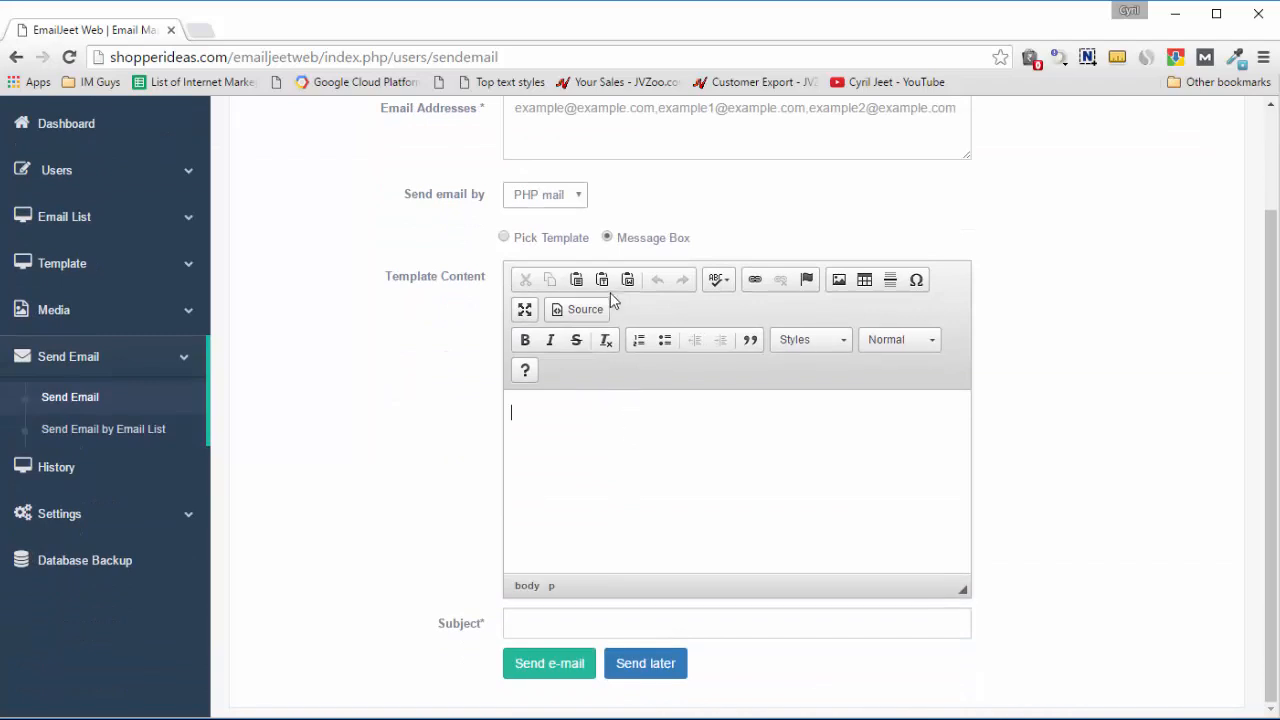
mouse_move(626, 470)
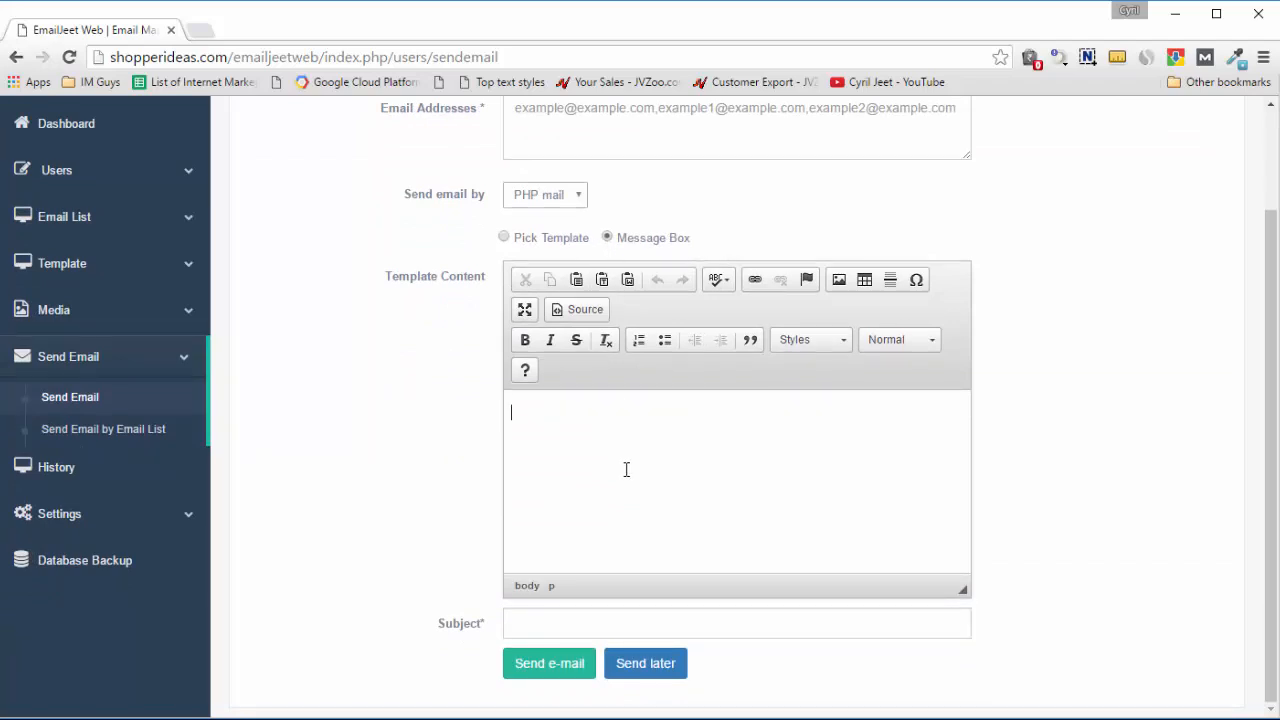
mouse_move(588, 620)
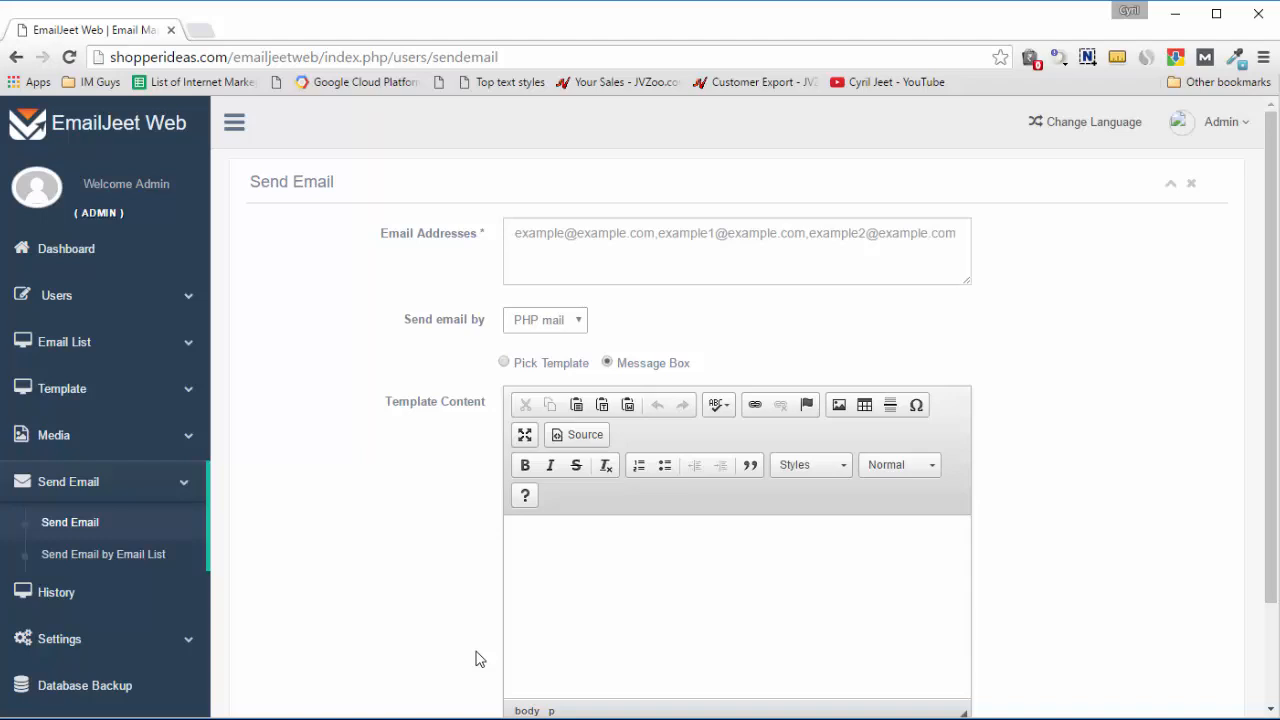
mouse_move(472, 658)
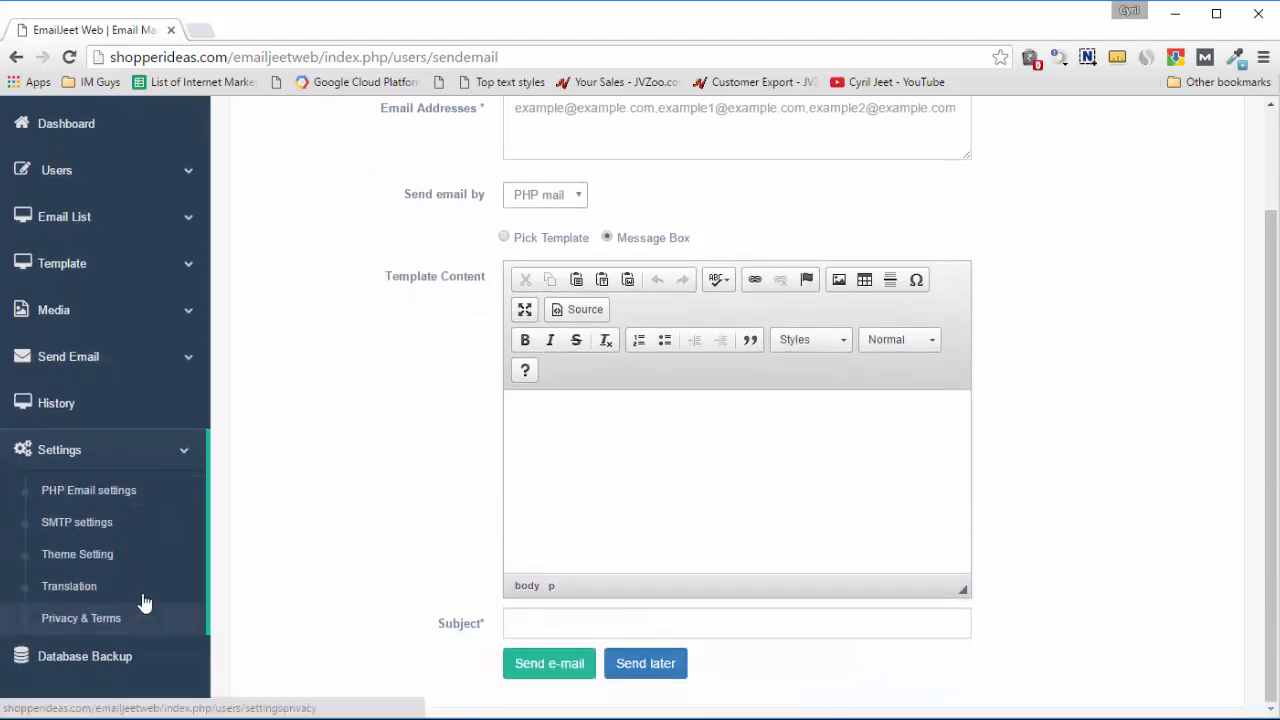
Step: View the PHP Email settings with From Email and name, then expand SMTP settings
left_click(88, 490)
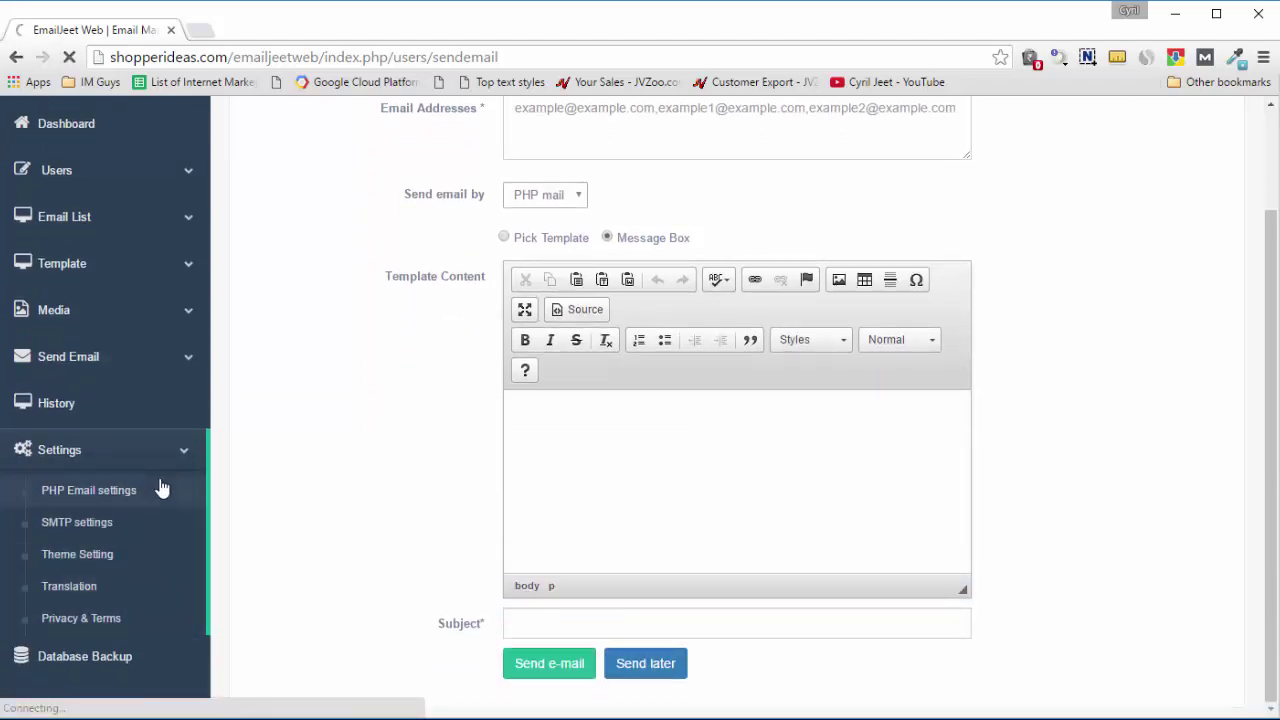
left_click(88, 490)
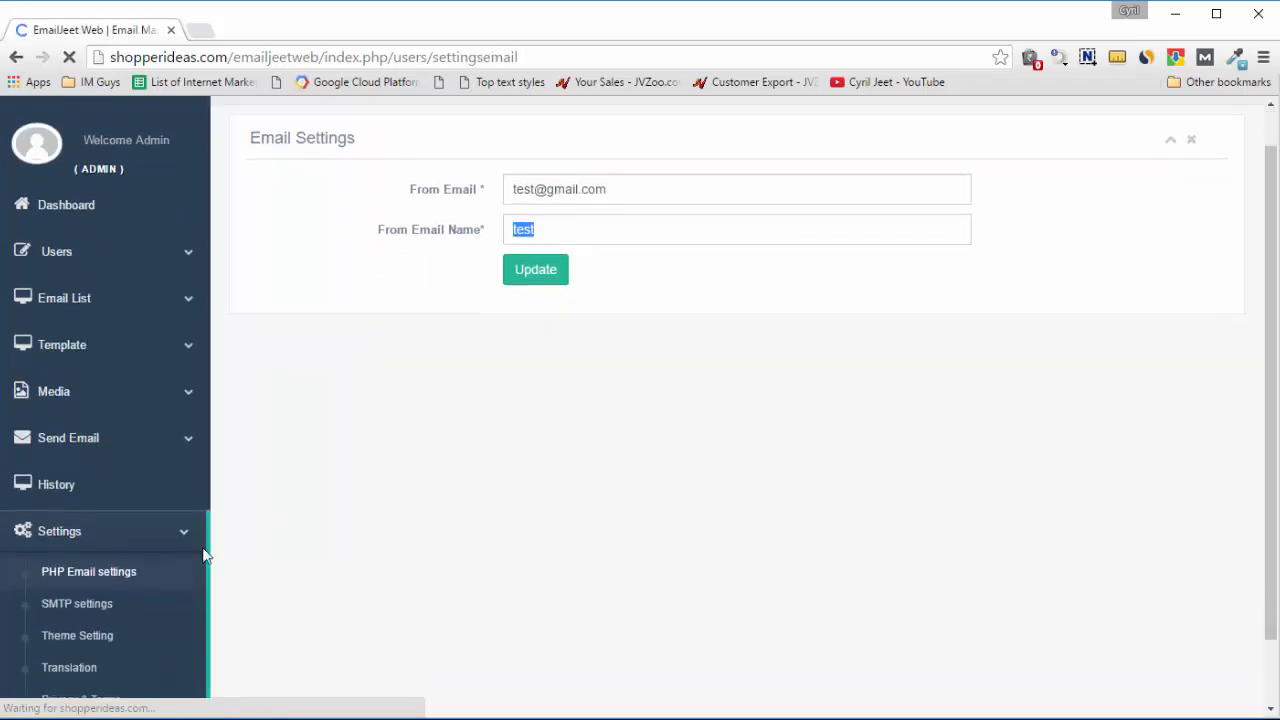
left_click(76, 604)
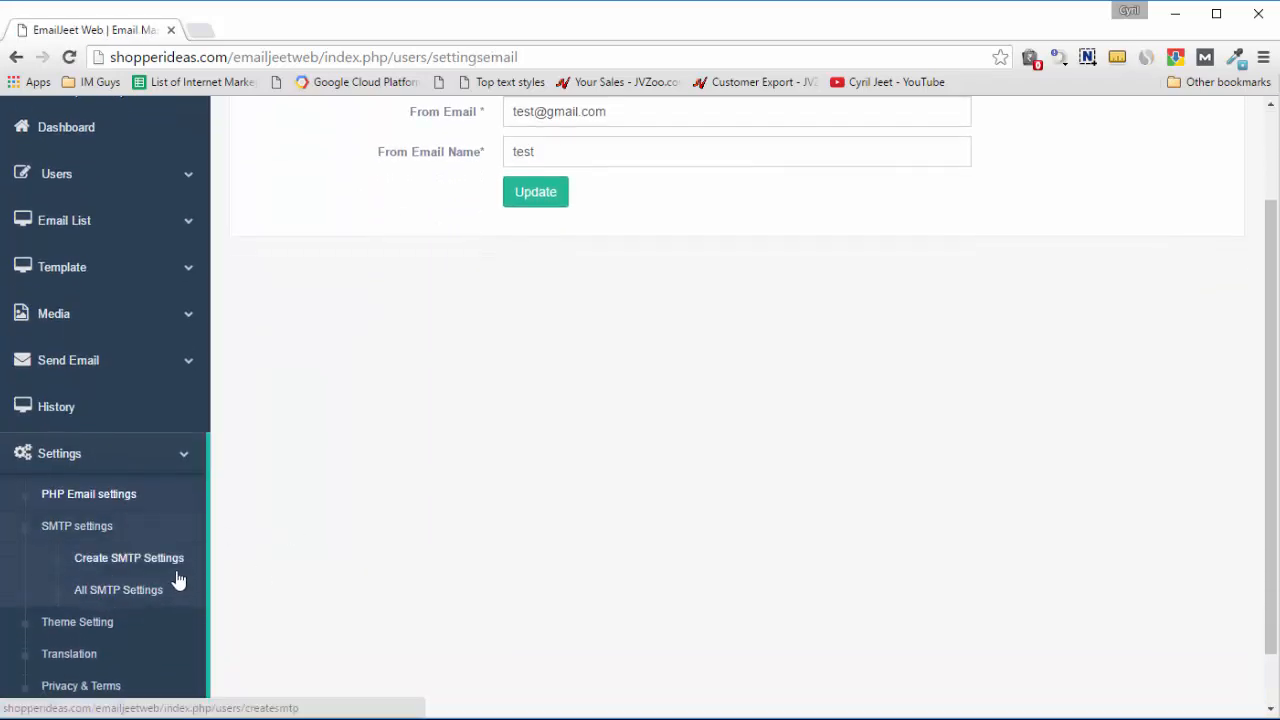